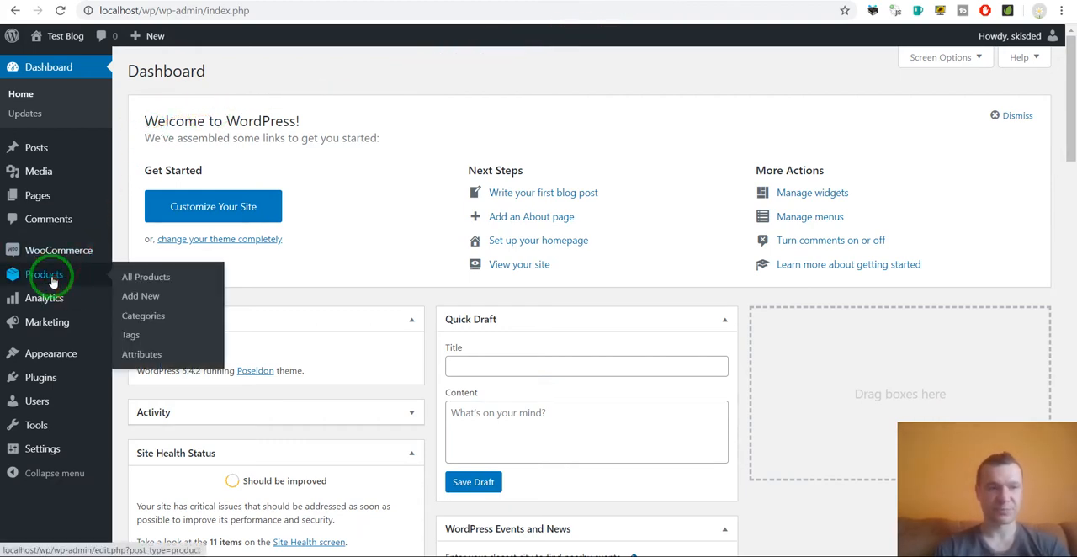
# Open the WooCommerce All Products list
pyautogui.click(145, 276)
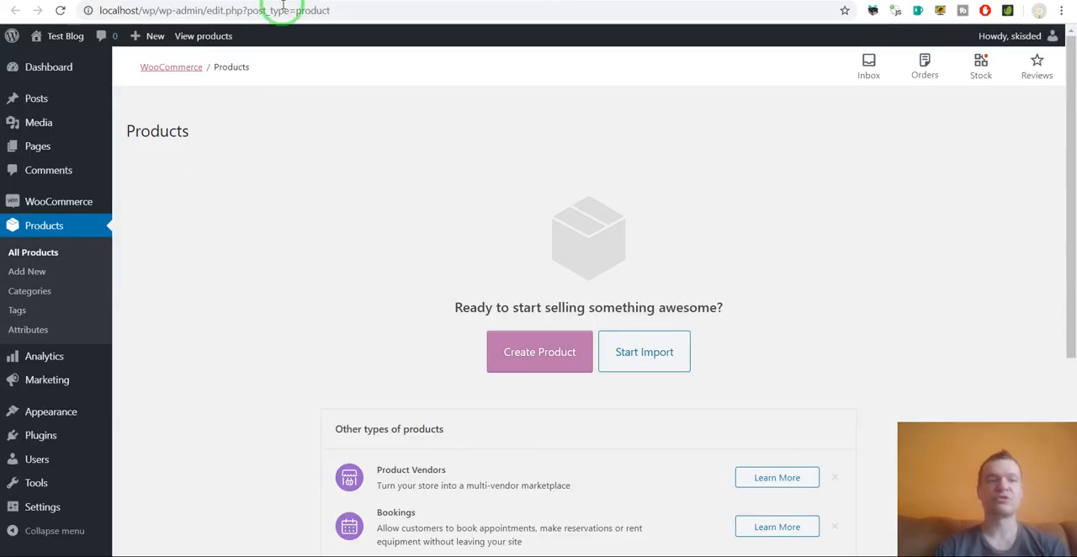
pyautogui.moveTo(283, 108)
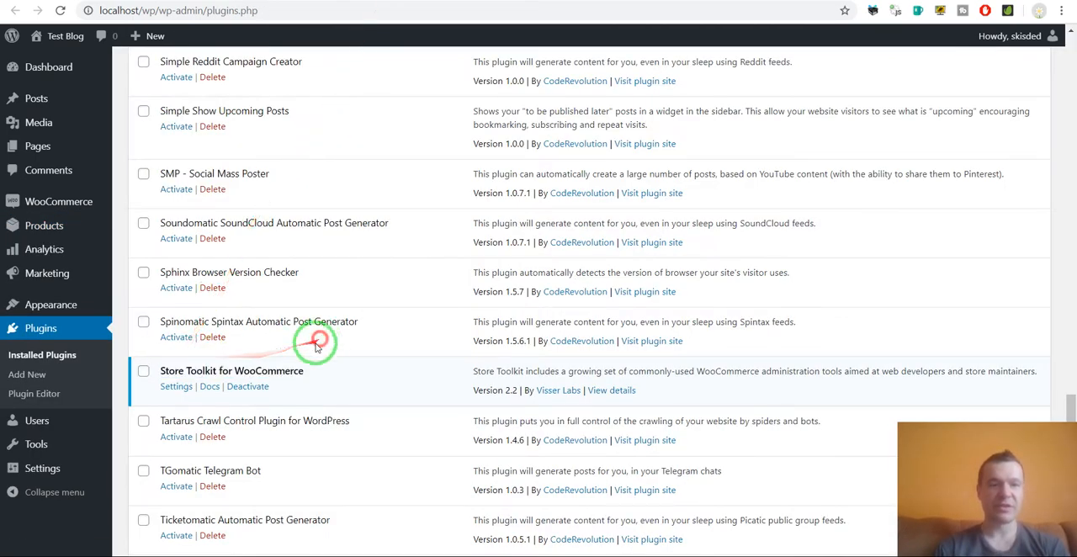
pyautogui.moveTo(270, 370)
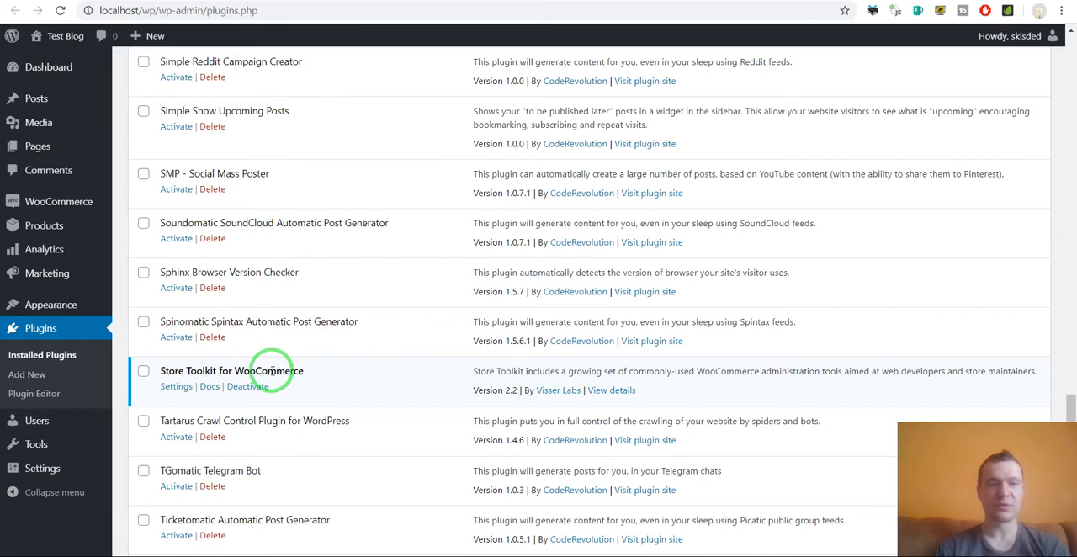
# Start a new product titled Testing with the description Test
pyautogui.click(44, 224)
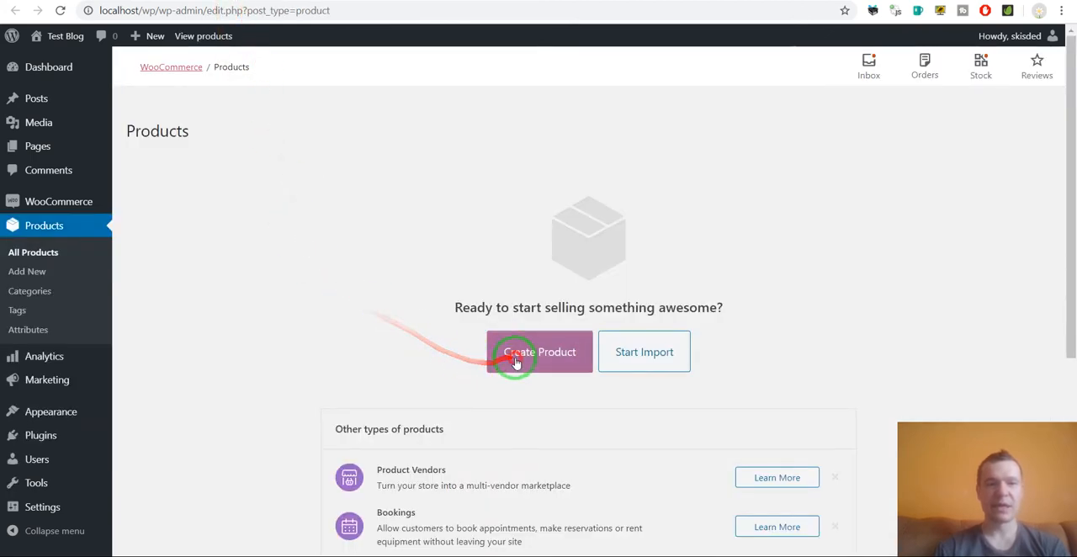
pyautogui.click(539, 352)
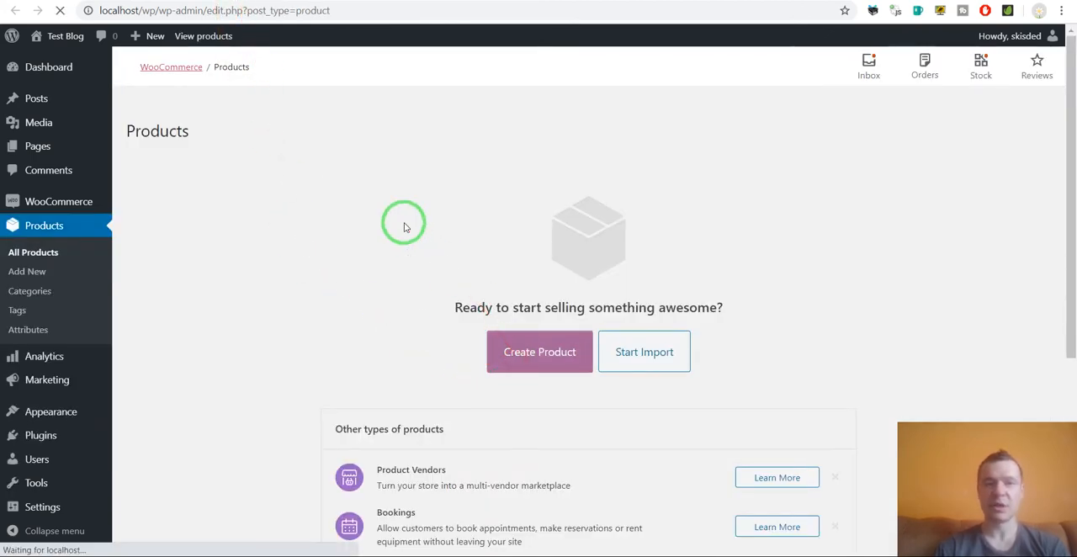
pyautogui.click(540, 352)
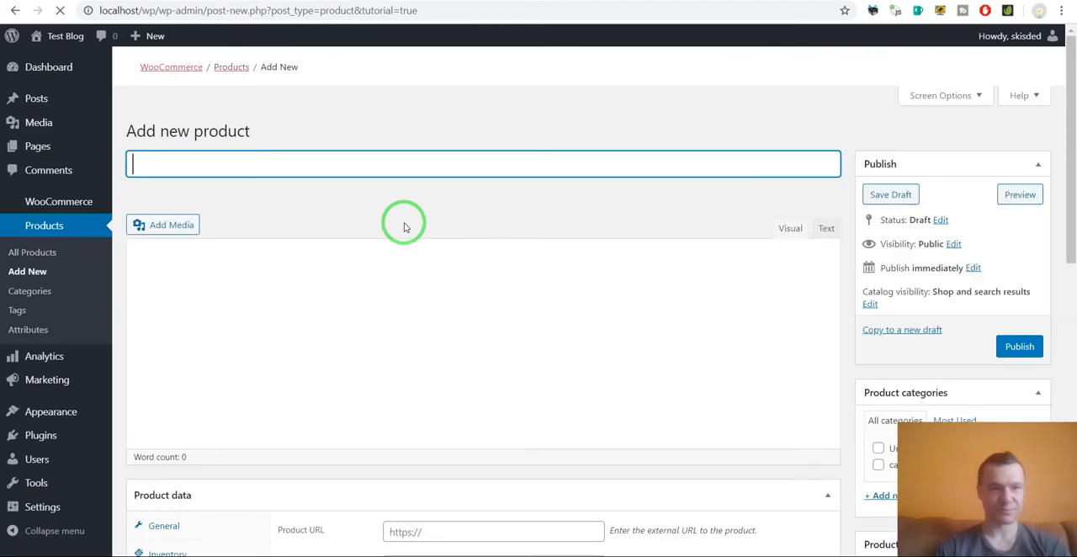
pyautogui.write('Testing')
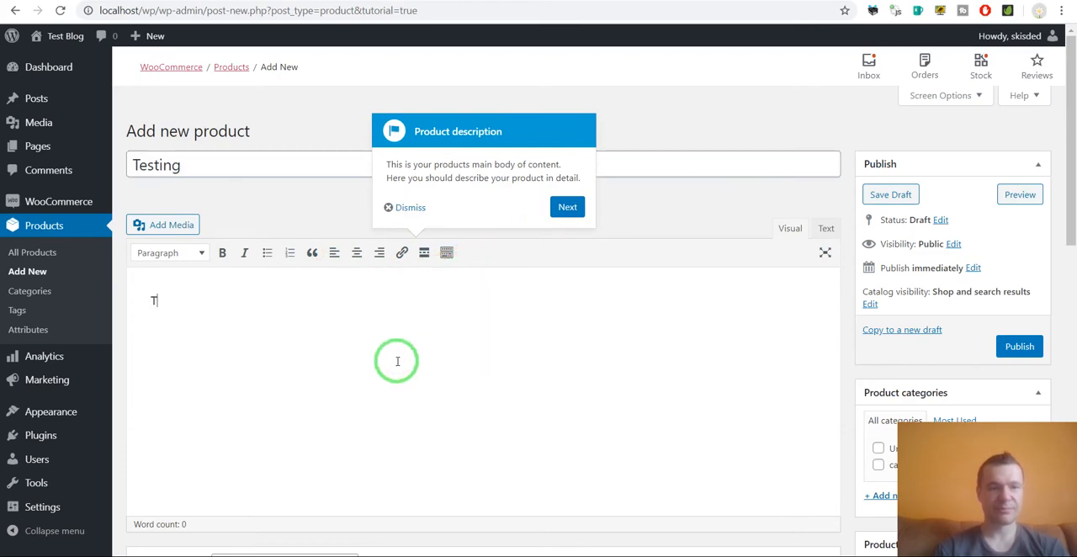
pyautogui.scroll(-3)
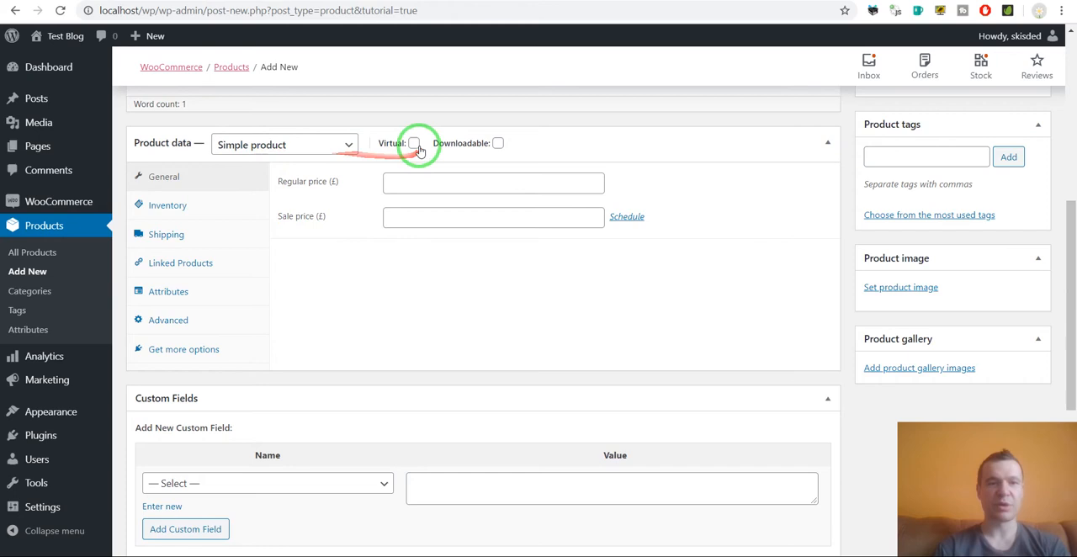
# Give it regular price 199 and sale price 19, then publish it
pyautogui.click(493, 183)
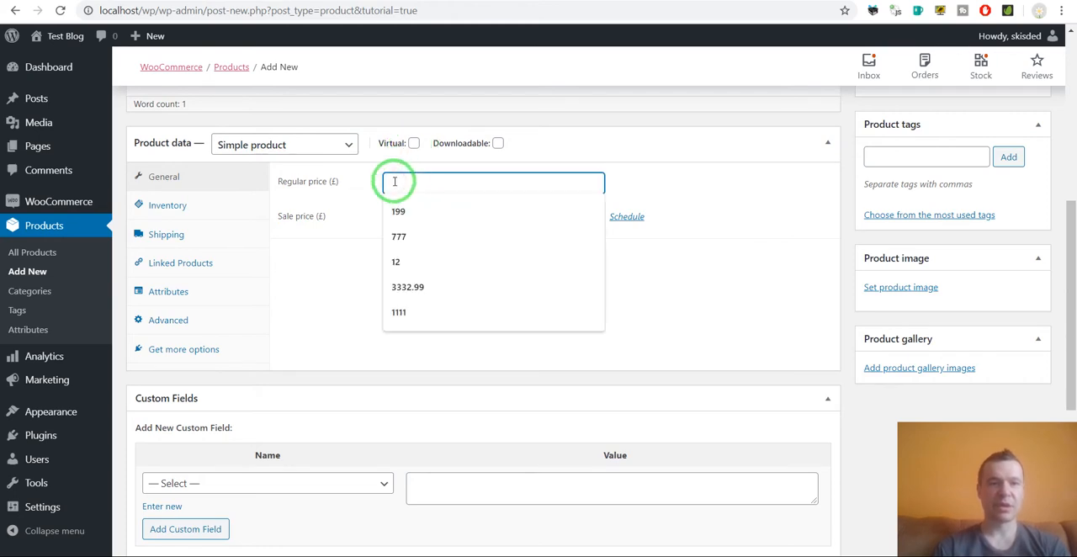
pyautogui.click(398, 211)
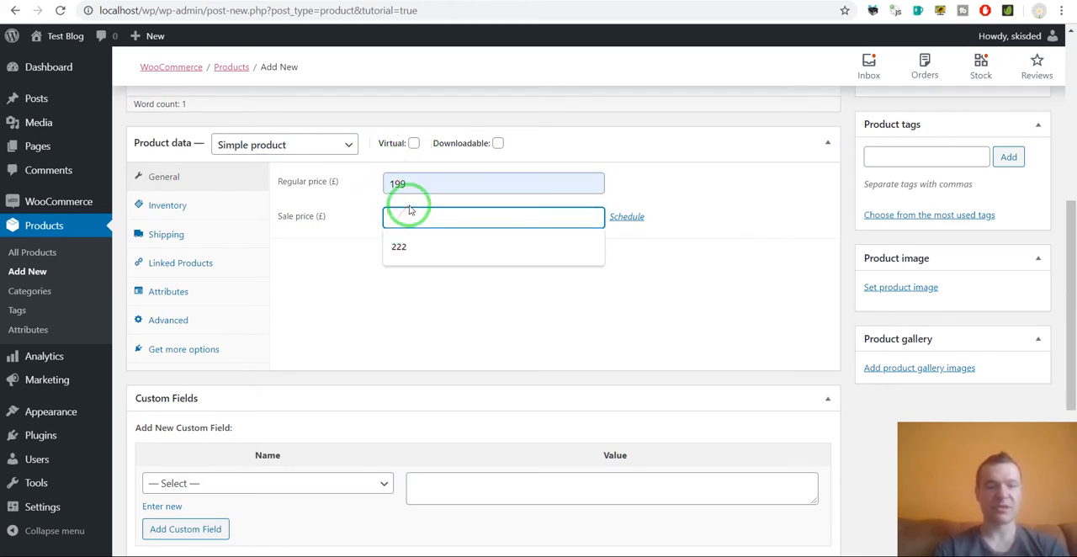
pyautogui.write('19')
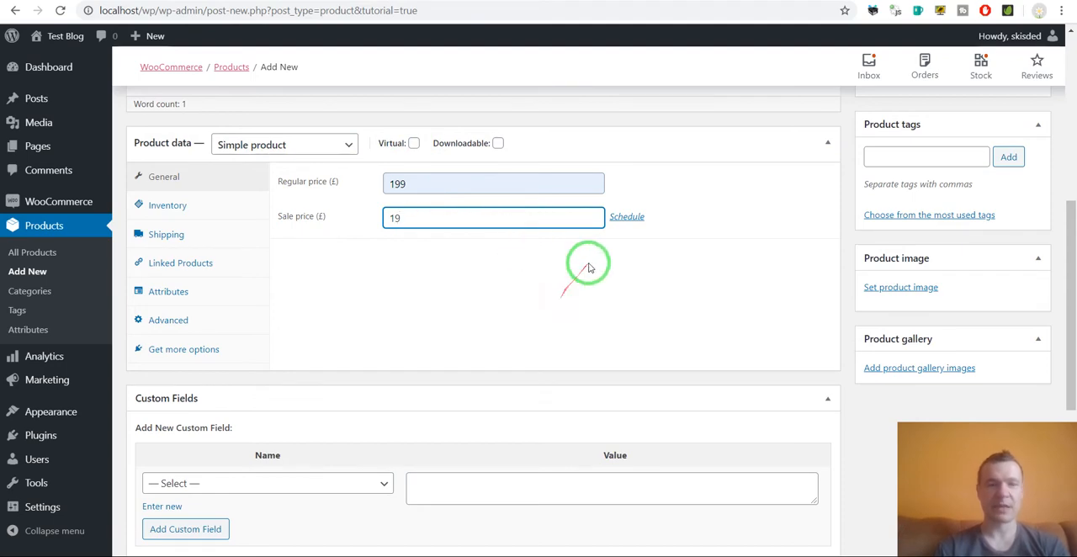
pyautogui.click(1020, 206)
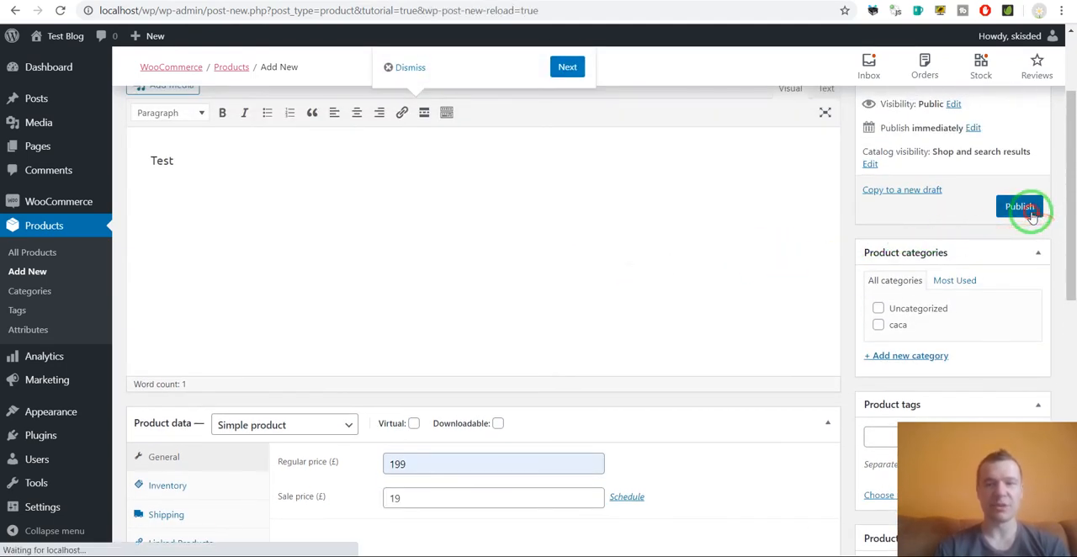
pyautogui.click(1019, 206)
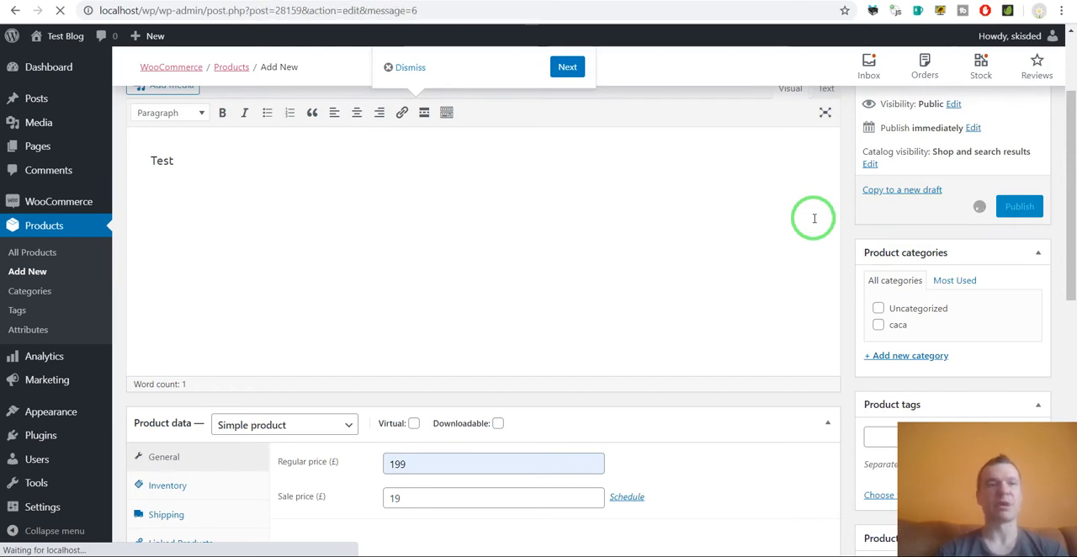
# Scroll to Product Post Meta to review _regular_price 199, _sale_price 19, _price 19
pyautogui.click(1019, 205)
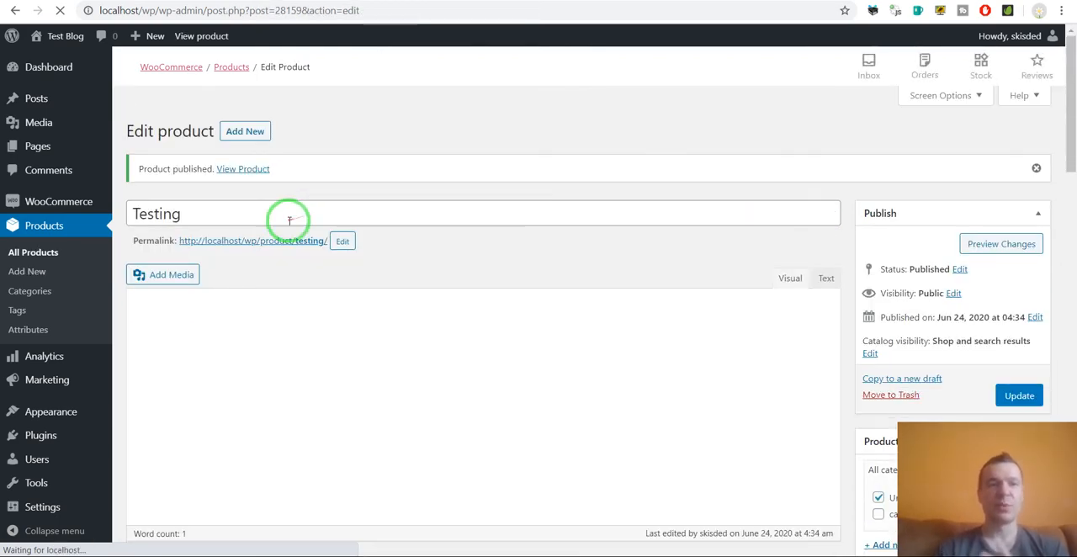
pyautogui.scroll(-3)
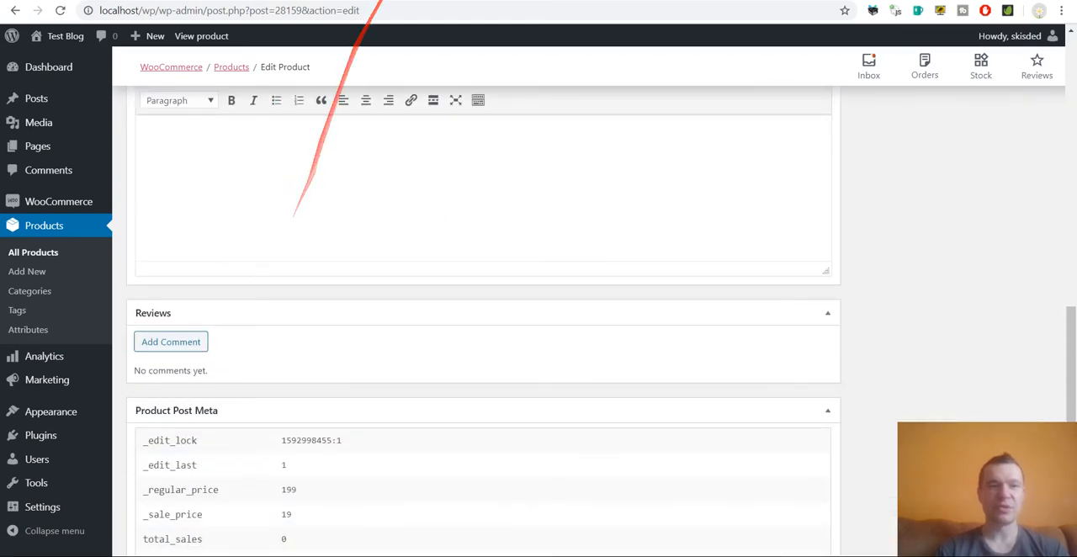
pyautogui.scroll(-3)
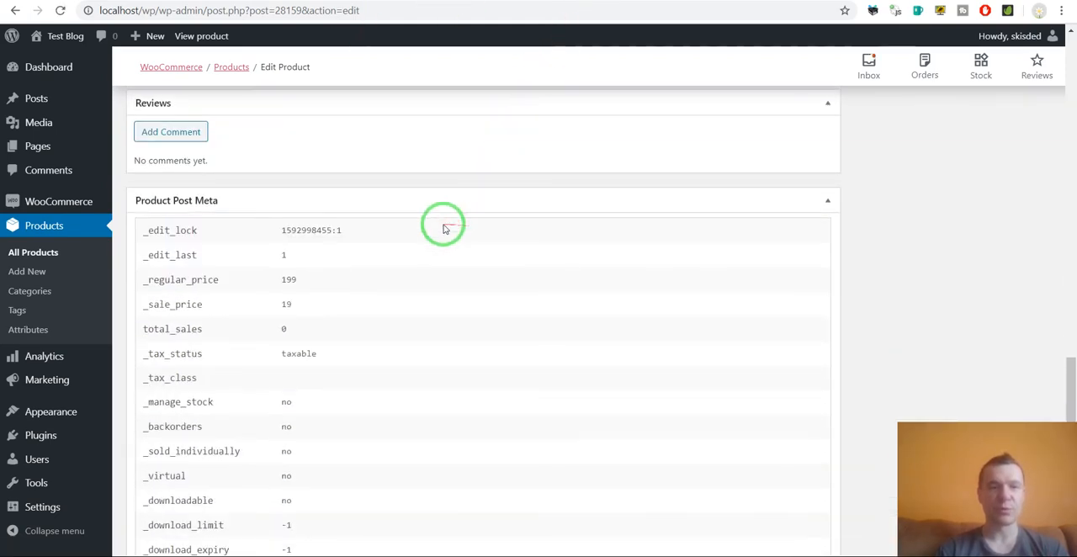
pyautogui.moveTo(216, 174)
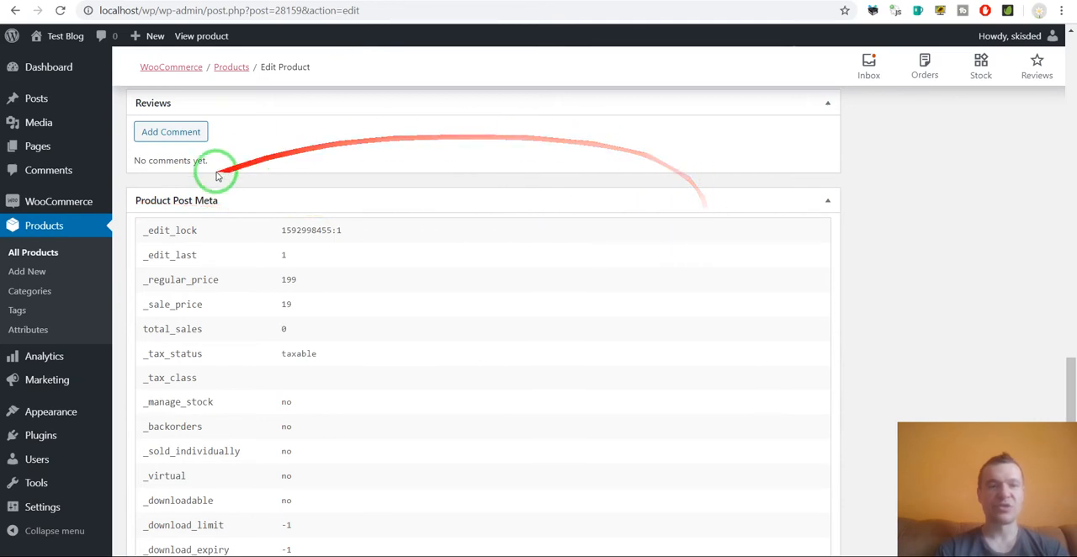
pyautogui.scroll(-3)
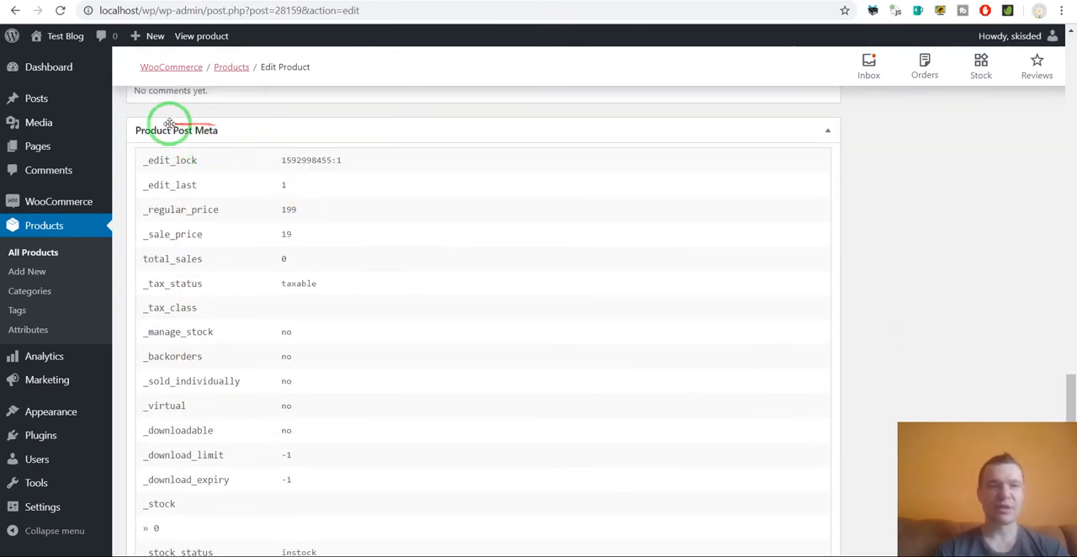
pyautogui.scroll(-3)
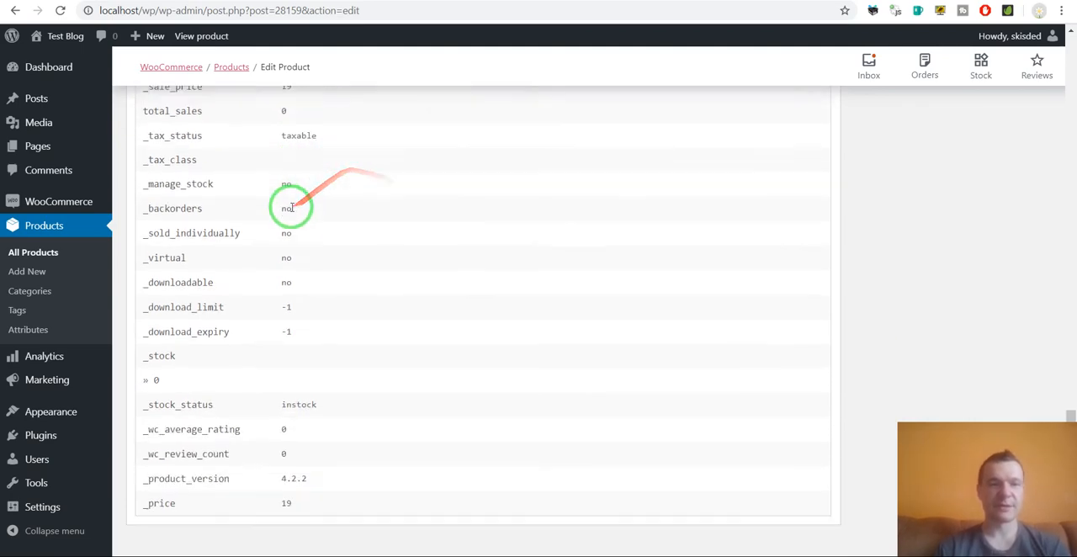
pyautogui.scroll(3)
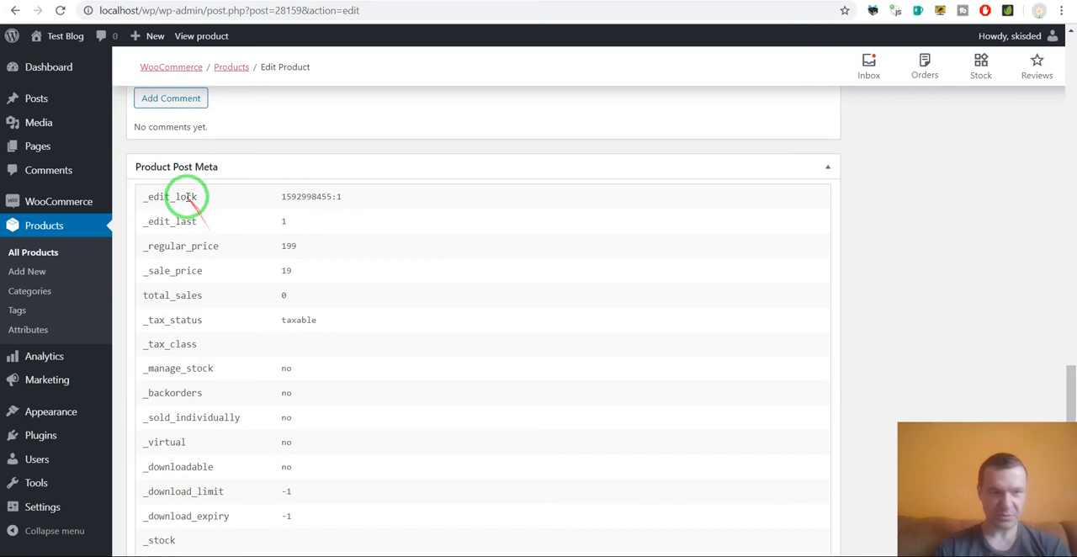
pyautogui.scroll(-3)
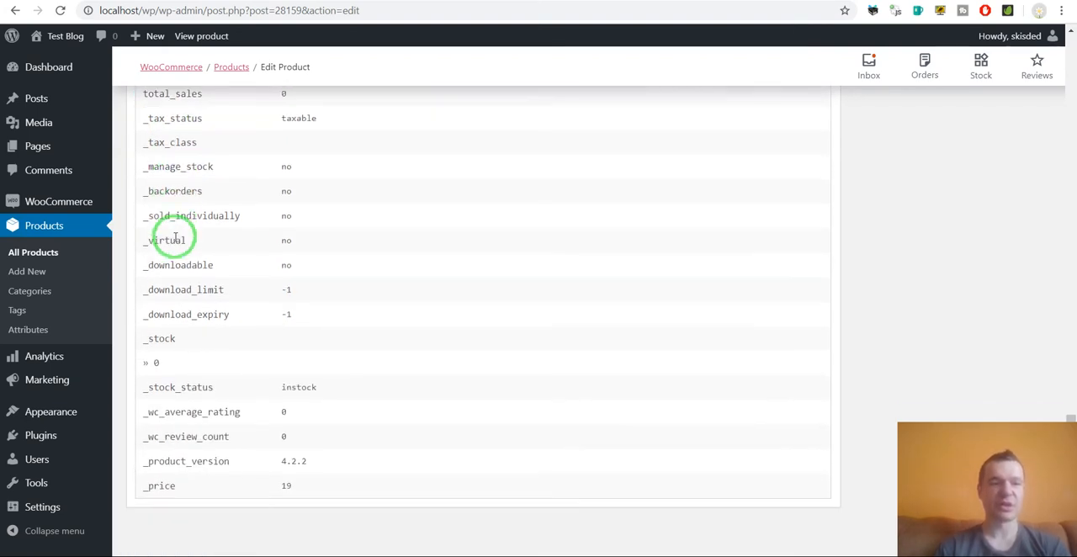
pyautogui.scroll(-3)
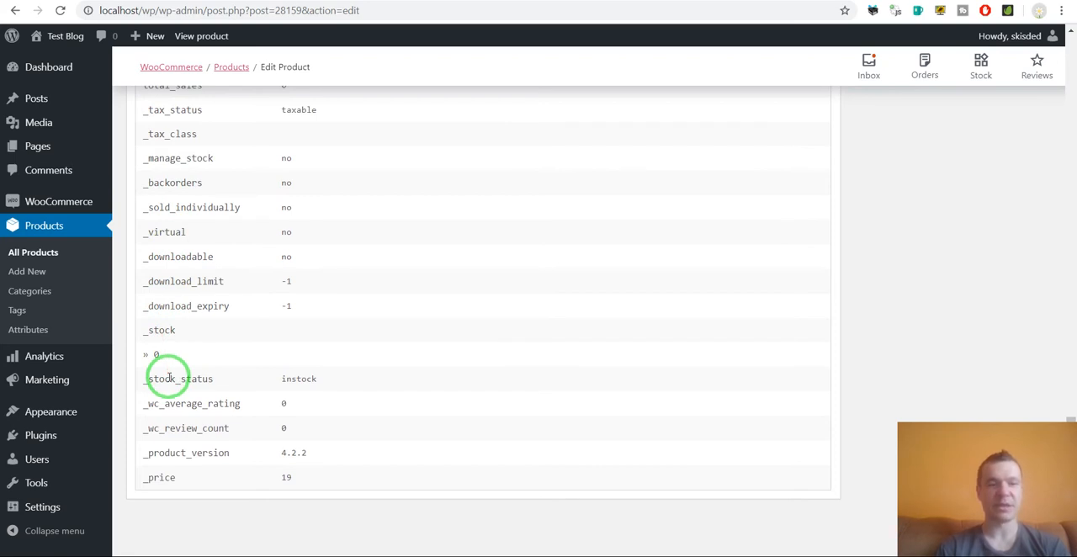
pyautogui.scroll(3)
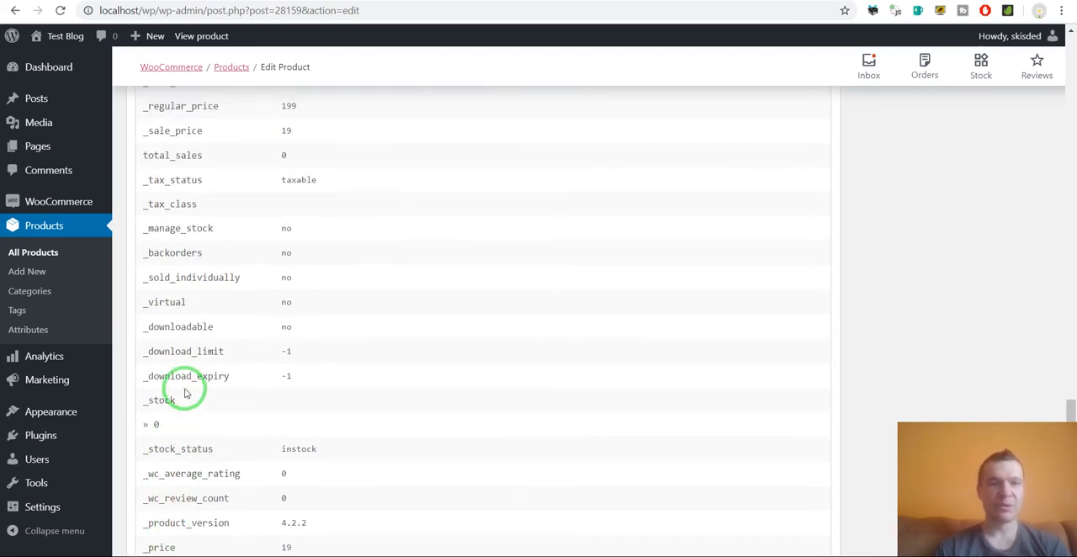
pyautogui.scroll(3)
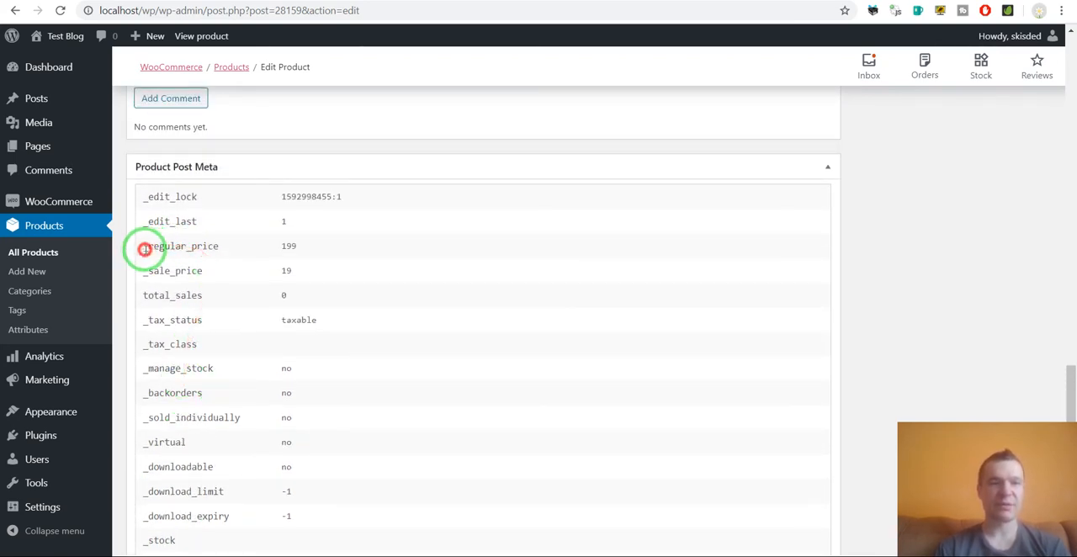
pyautogui.doubleClick(181, 245)
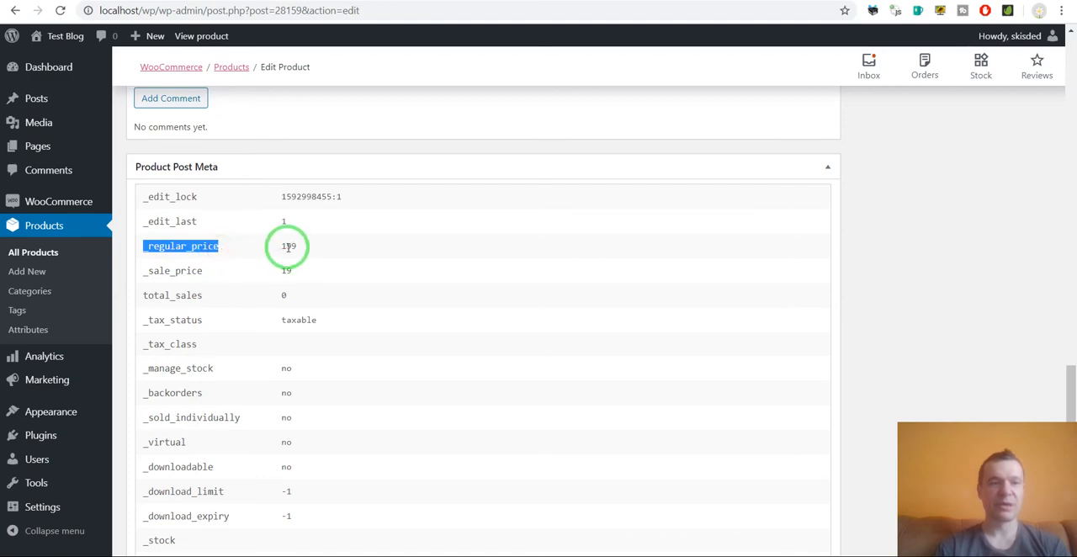
pyautogui.scroll(3)
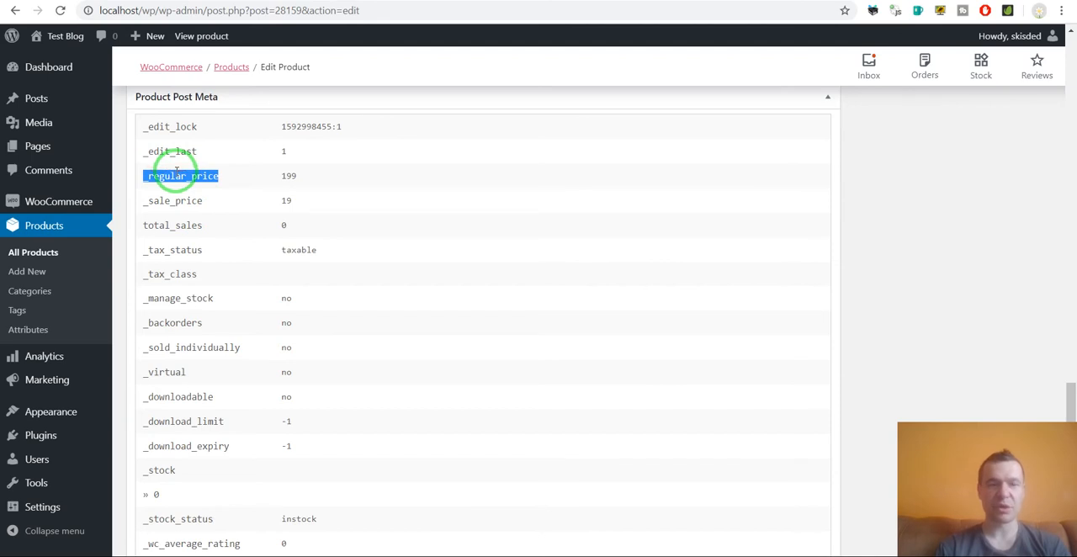
pyautogui.doubleClick(173, 201)
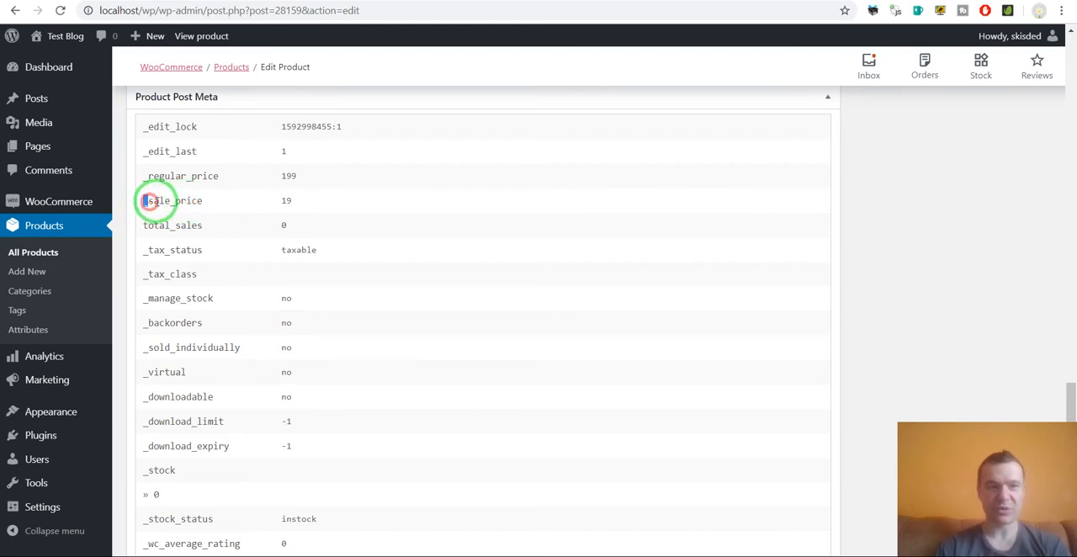
pyautogui.scroll(-3)
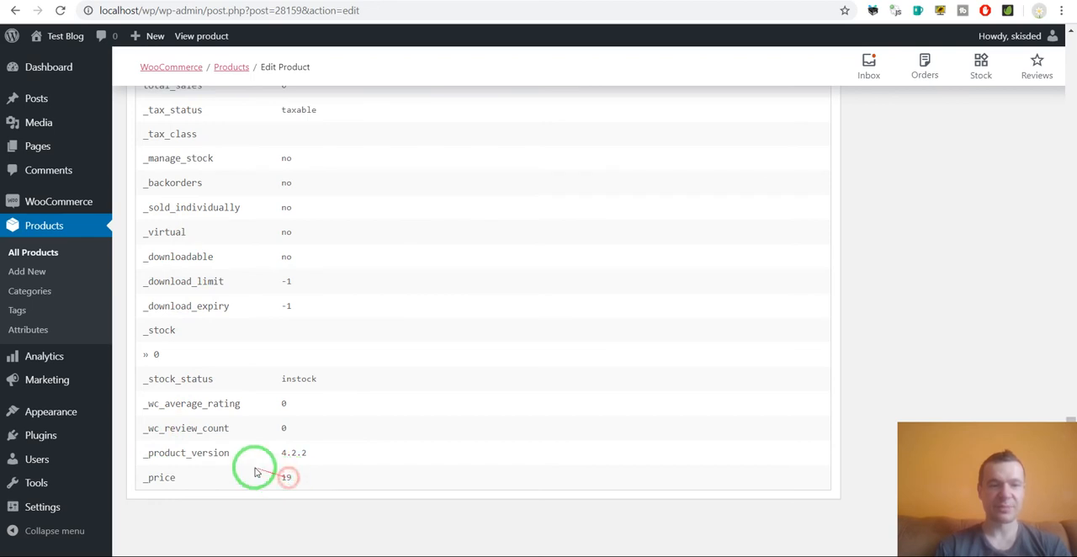
pyautogui.doubleClick(186, 428)
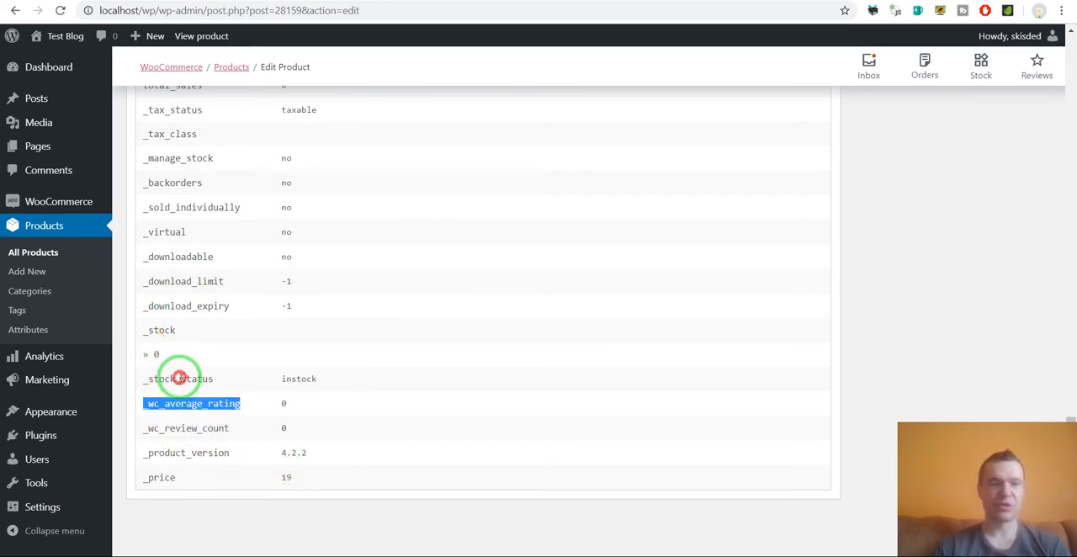
pyautogui.scroll(3)
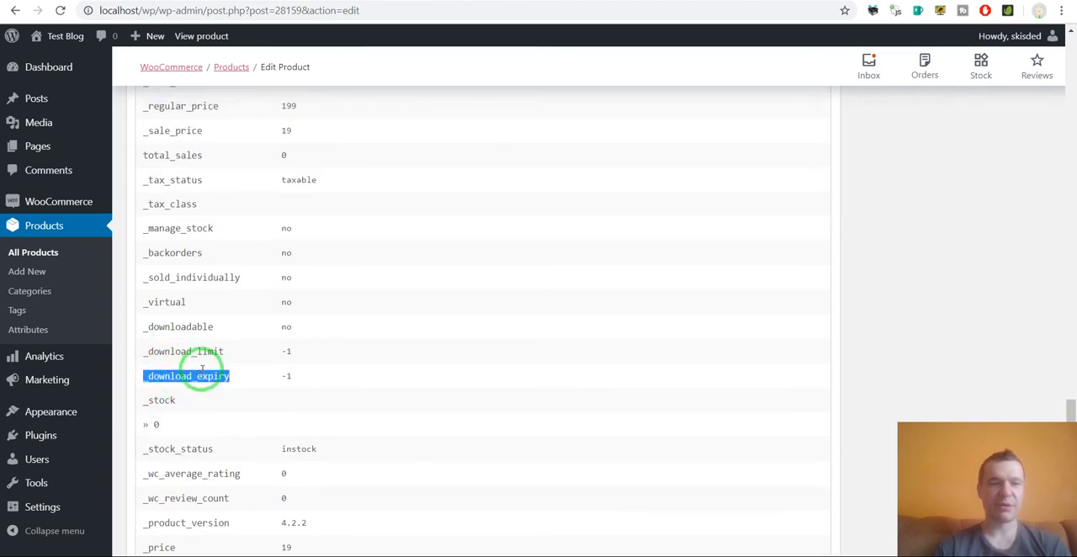
pyautogui.scroll(3)
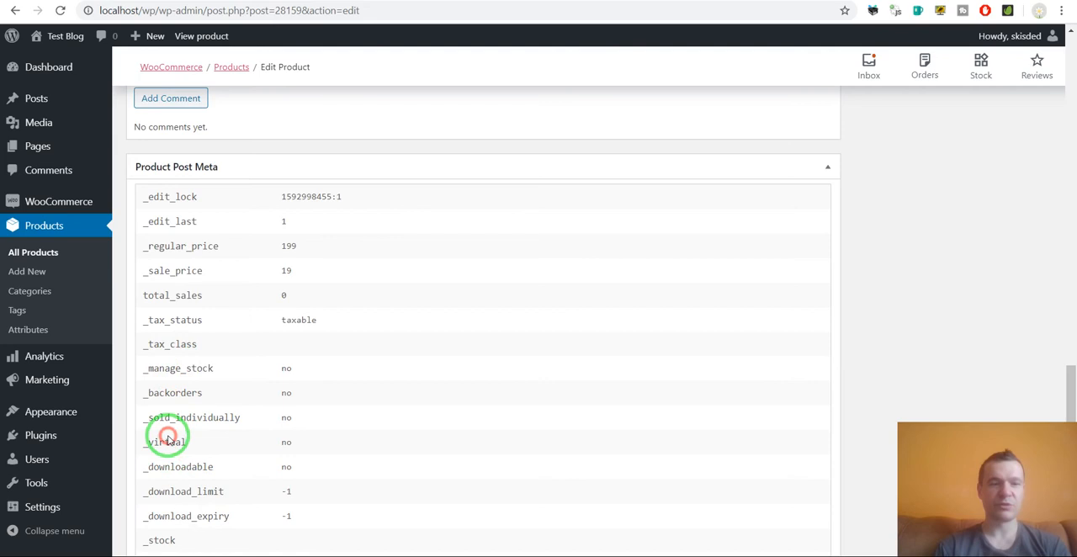
pyautogui.doubleClick(165, 442)
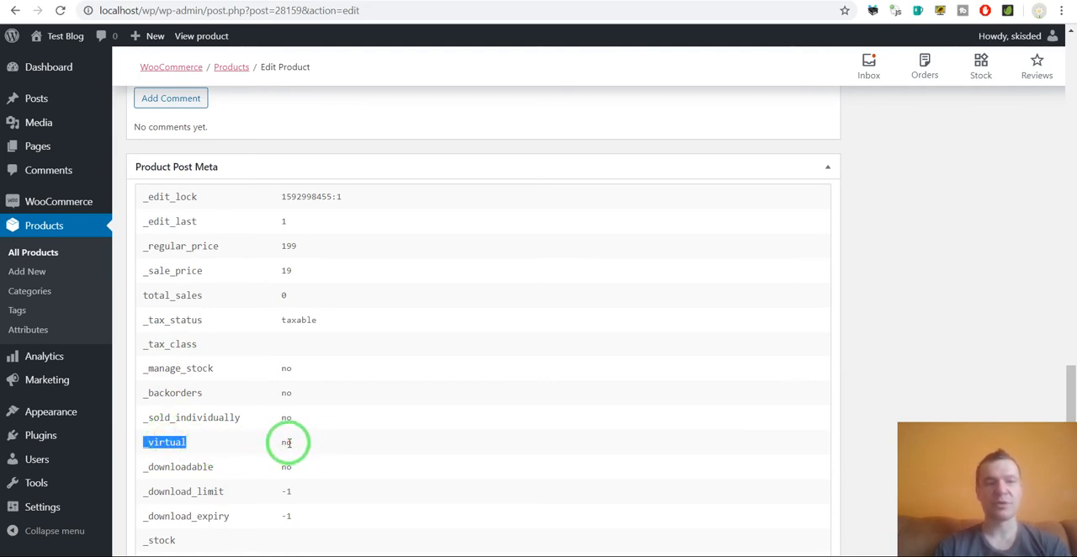
pyautogui.scroll(3)
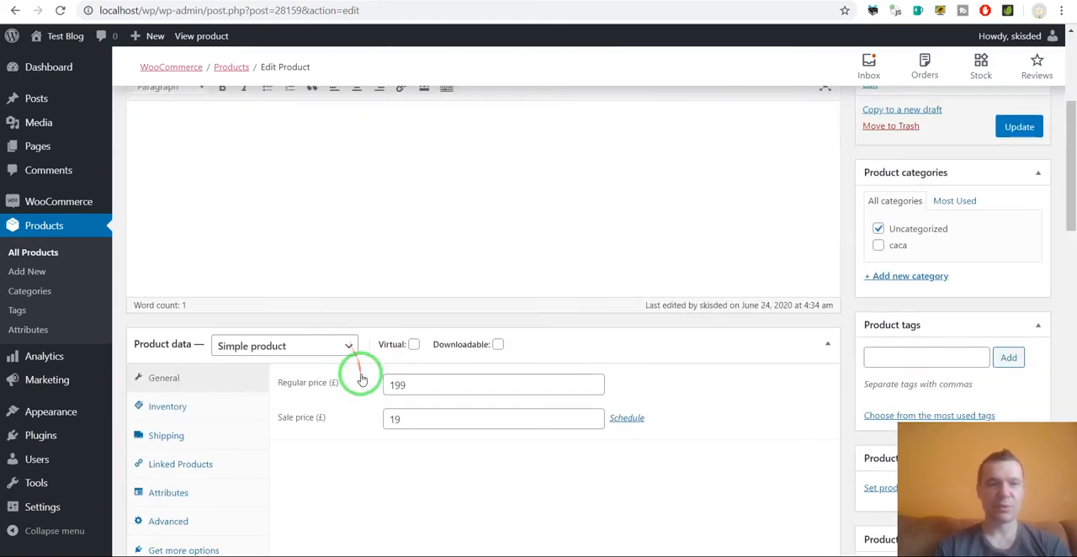
# Add and save a custom attribute named 'text' with value texttexttexttext
pyautogui.scroll(-3)
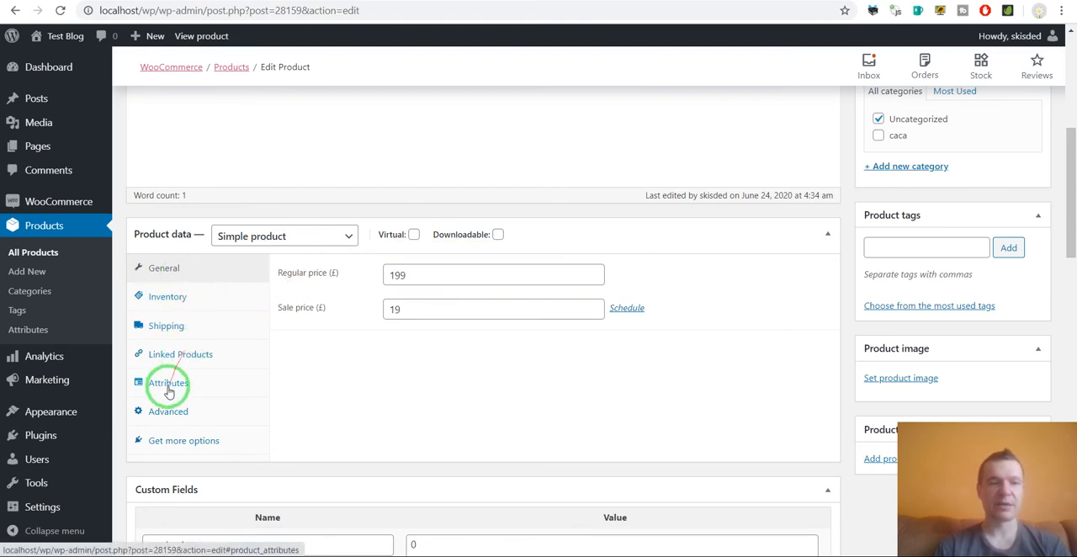
pyautogui.click(167, 383)
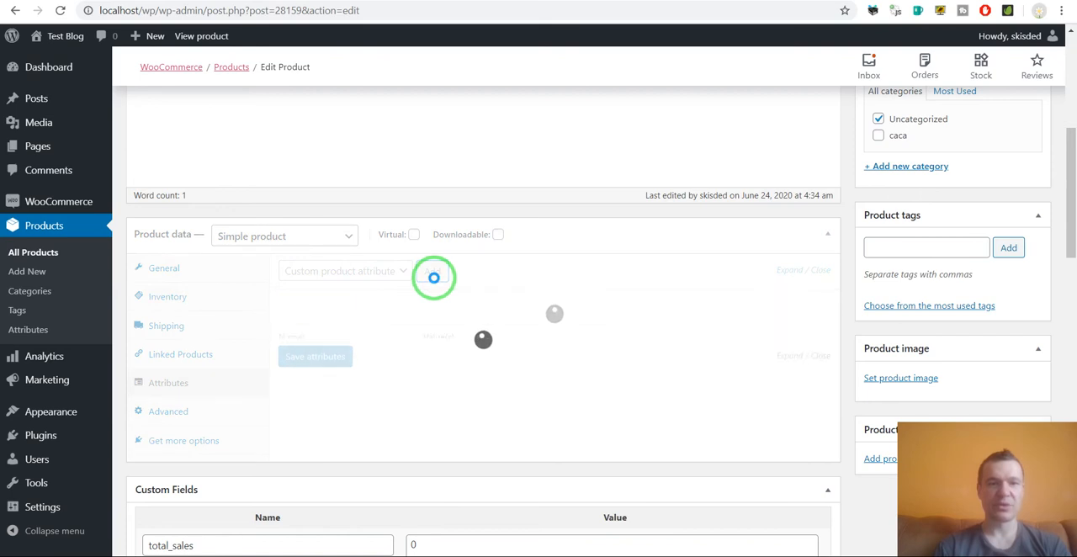
pyautogui.click(433, 270)
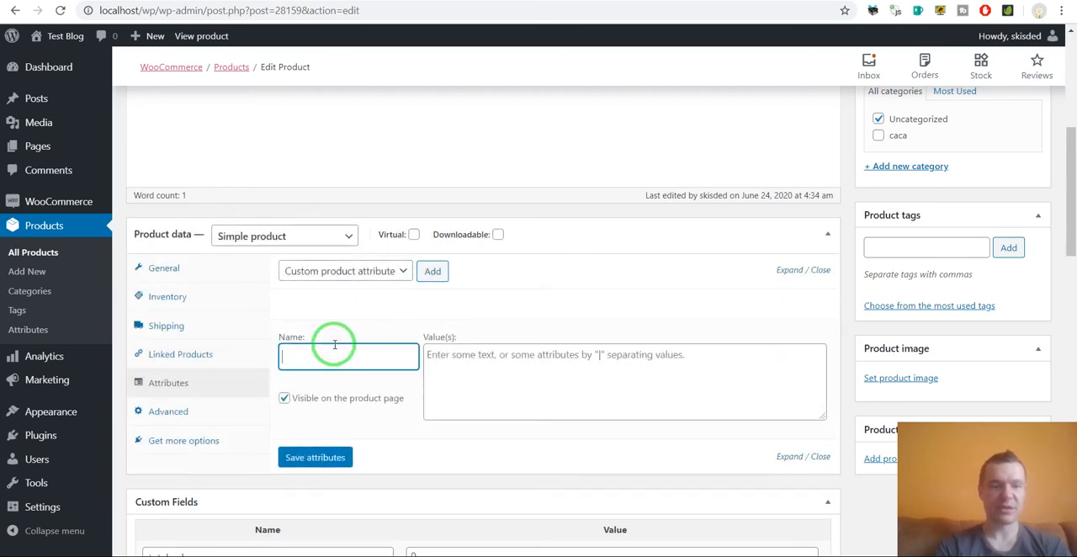
pyautogui.write('text')
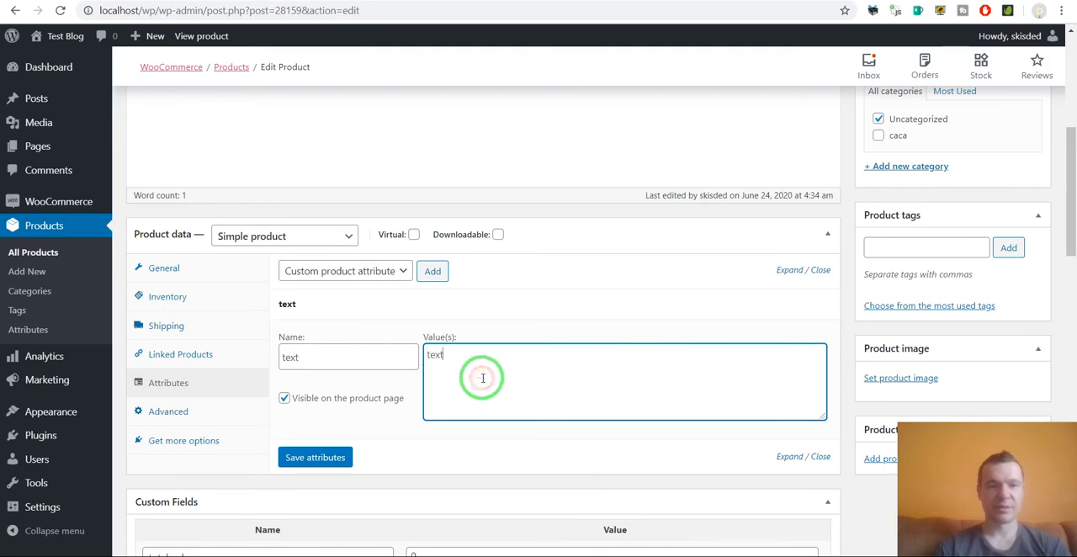
pyautogui.click(315, 457)
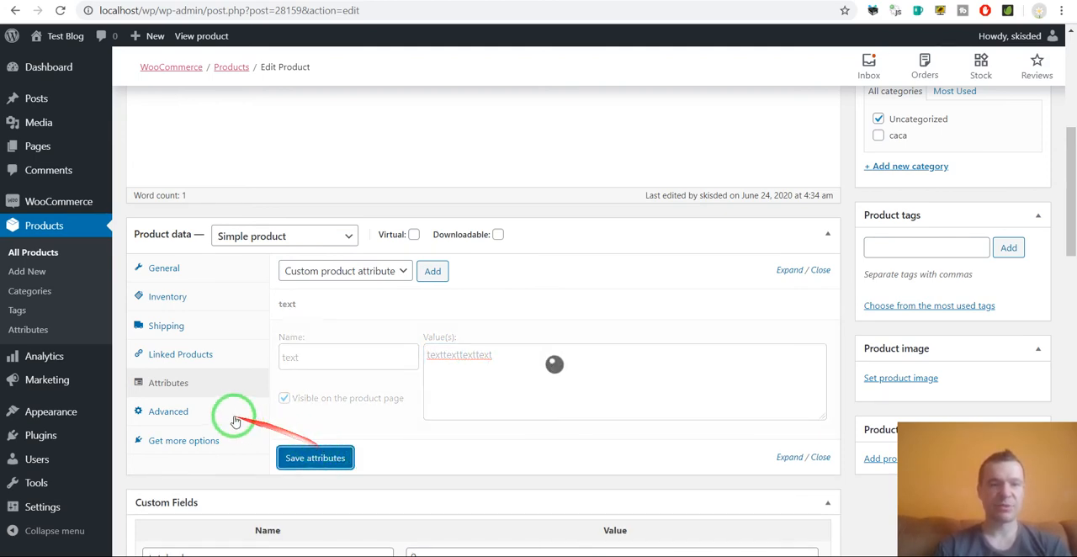
pyautogui.click(314, 457)
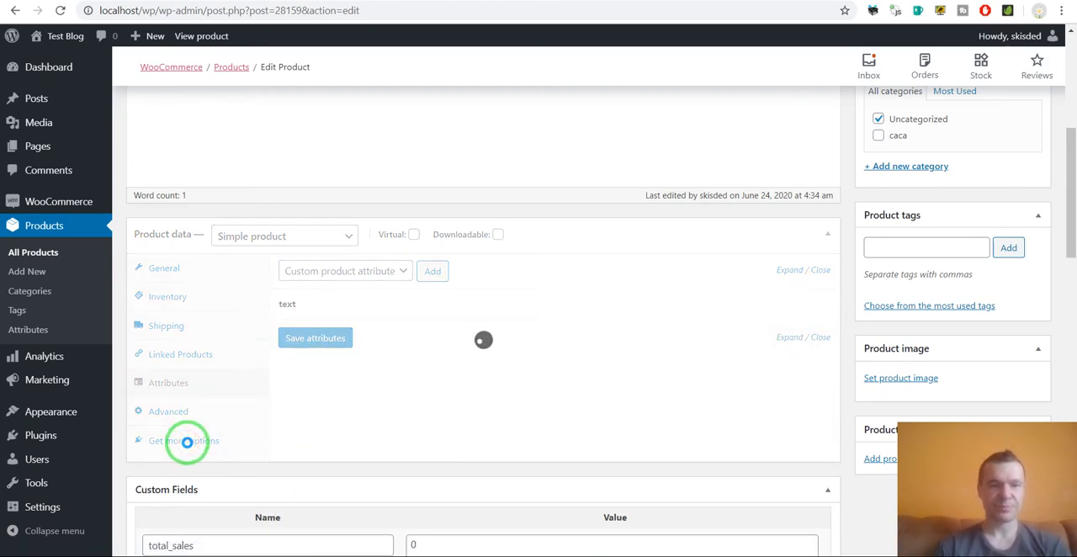
# Enter shipping dimensions 1 × 2 × 3 cm and weight 1001 kg
pyautogui.click(168, 411)
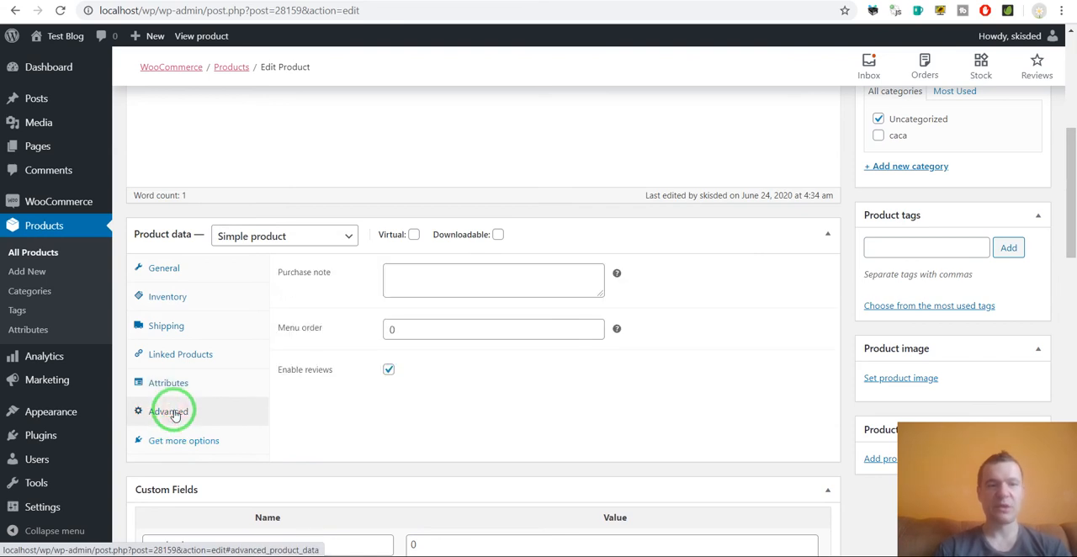
pyautogui.click(167, 296)
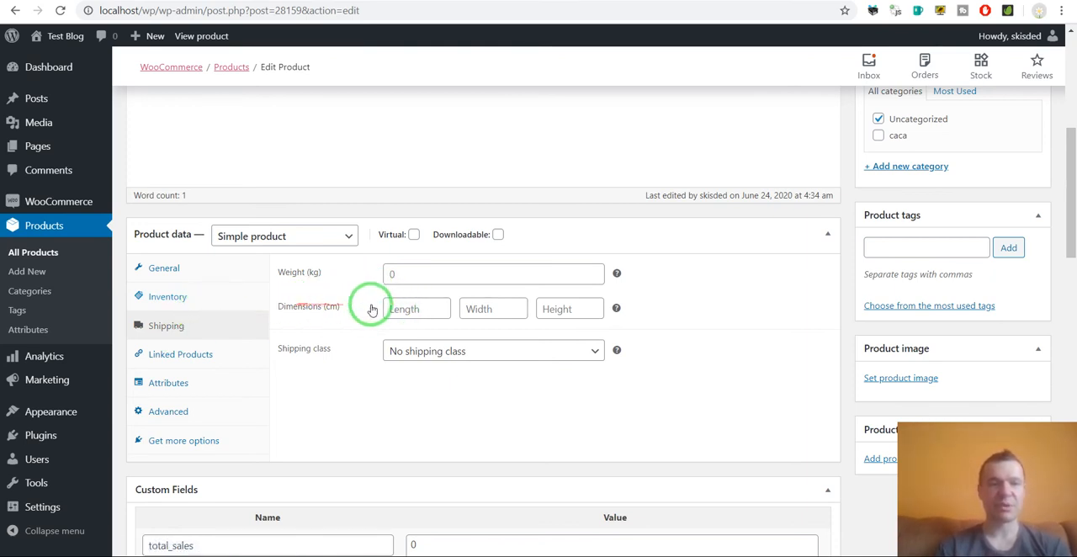
pyautogui.write('111')
pyautogui.write('3')
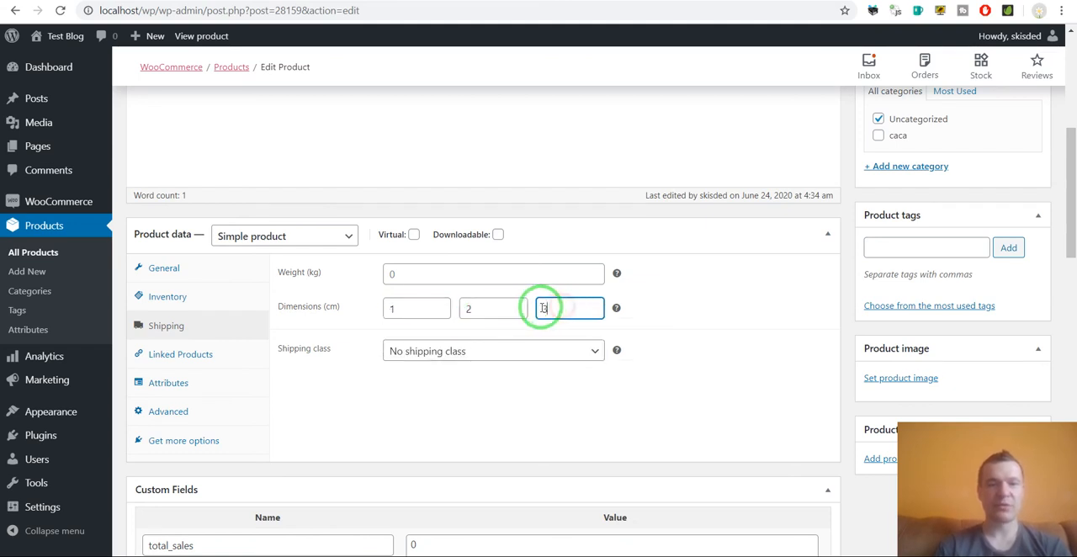
pyautogui.click(494, 273)
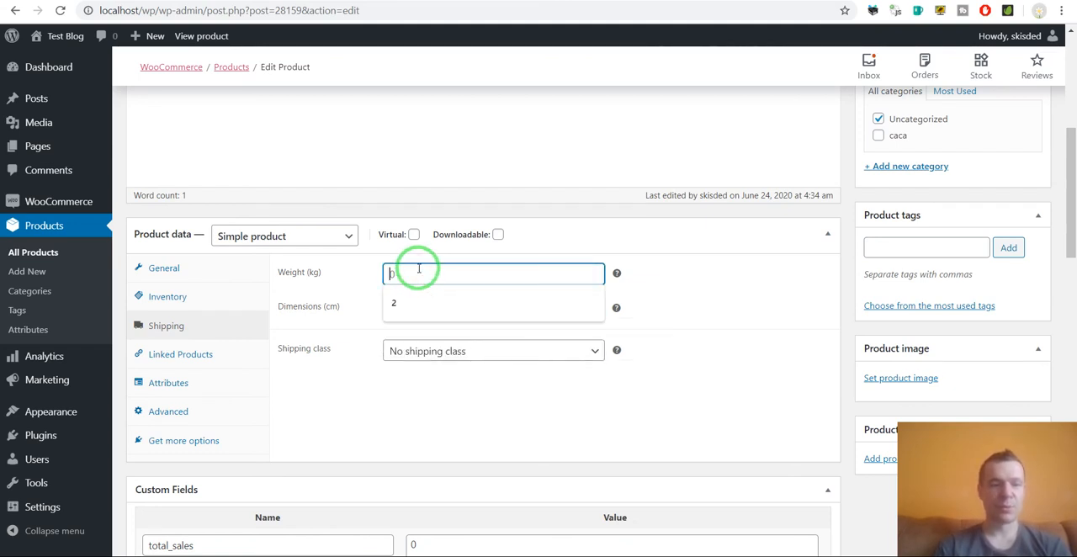
pyautogui.write('1001')
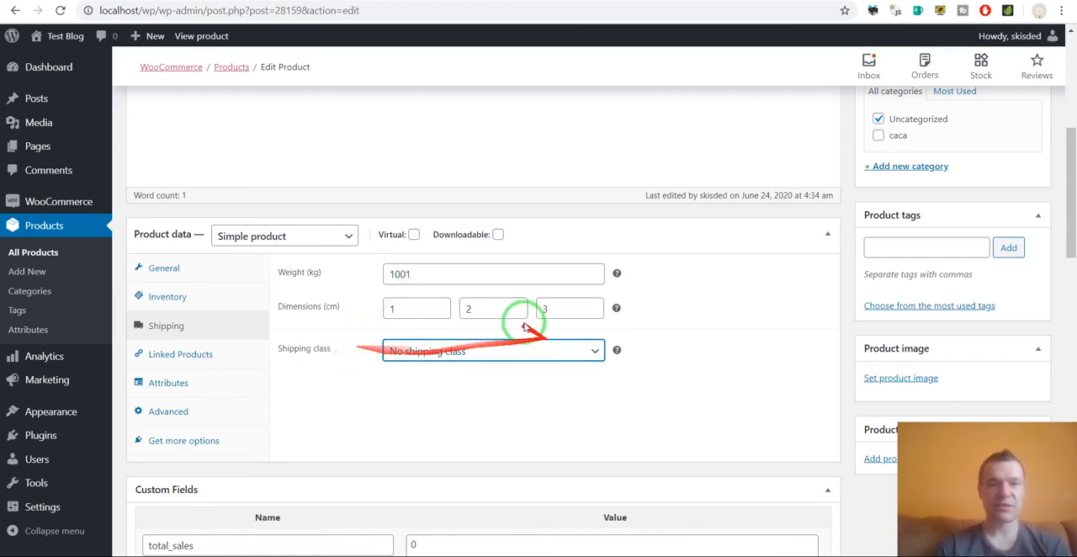
pyautogui.scroll(3)
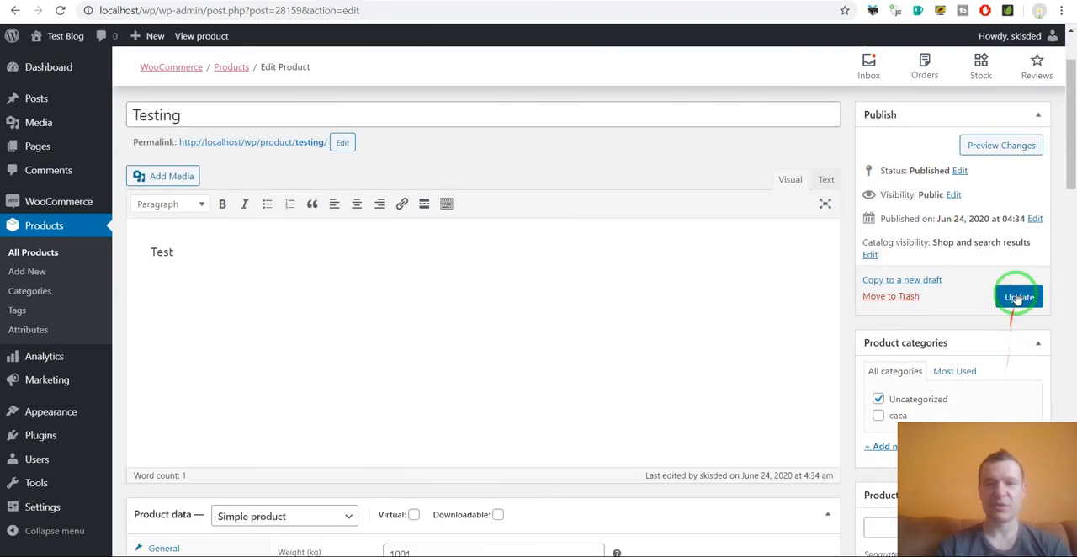
# Update the Testing product to save its attribute and shipping changes
pyautogui.click(1019, 297)
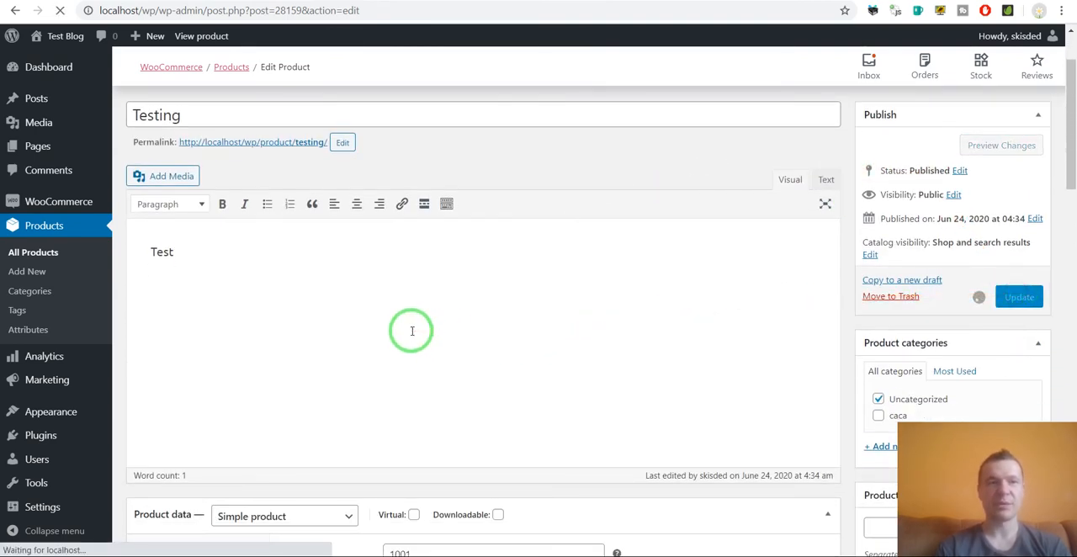
pyautogui.click(1019, 296)
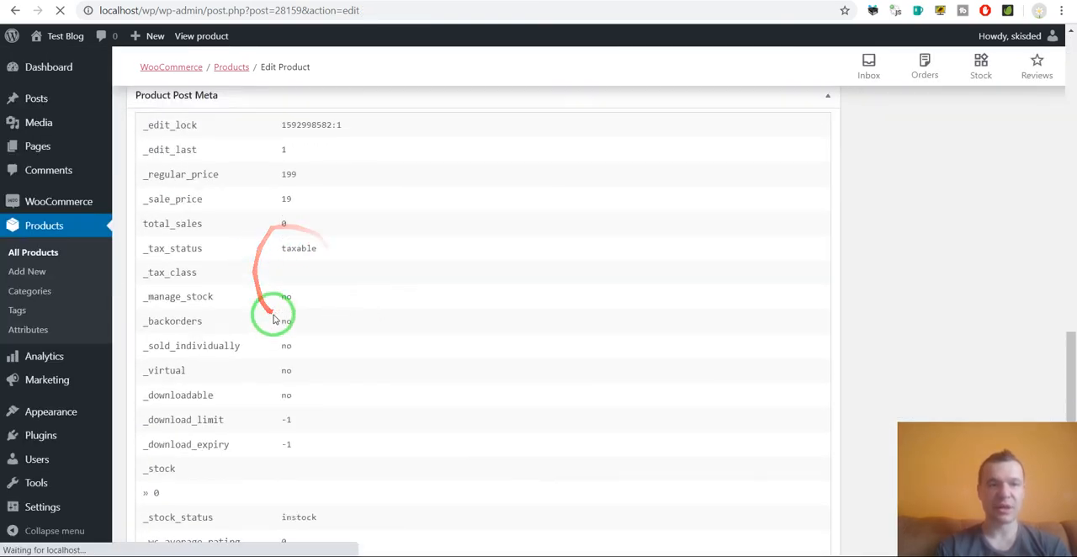
pyautogui.scroll(-3)
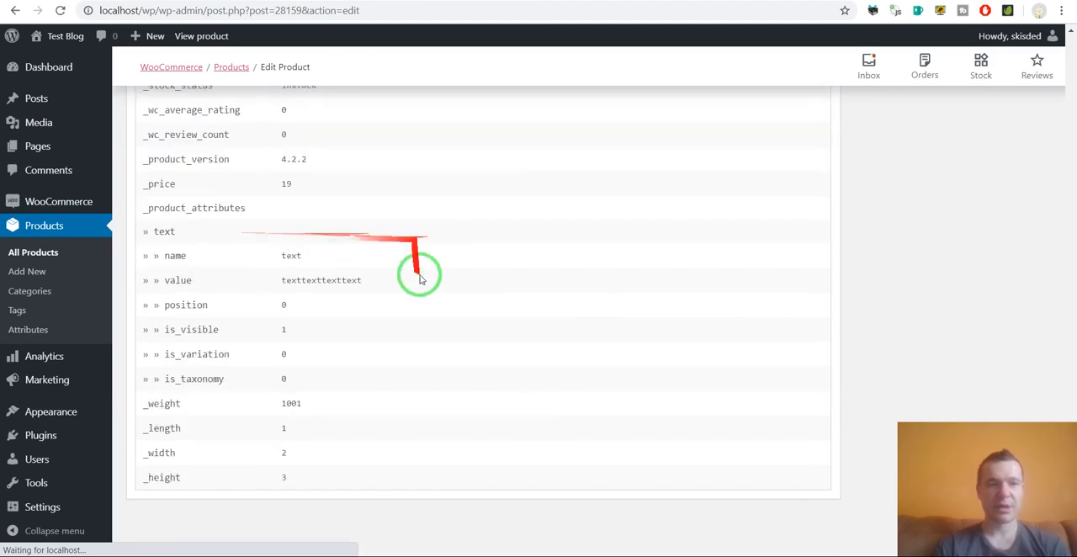
pyautogui.scroll(3)
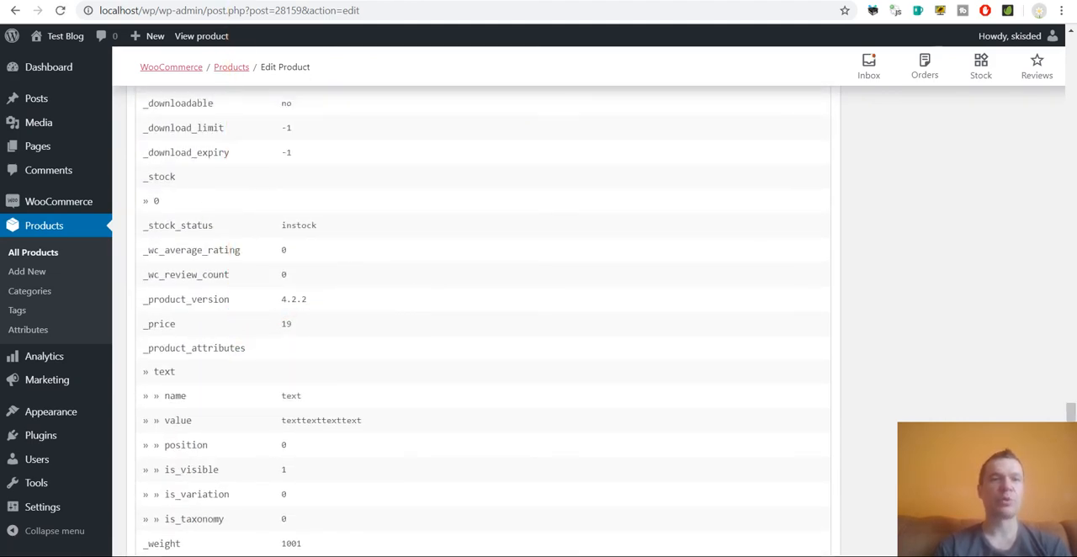
pyautogui.scroll(3)
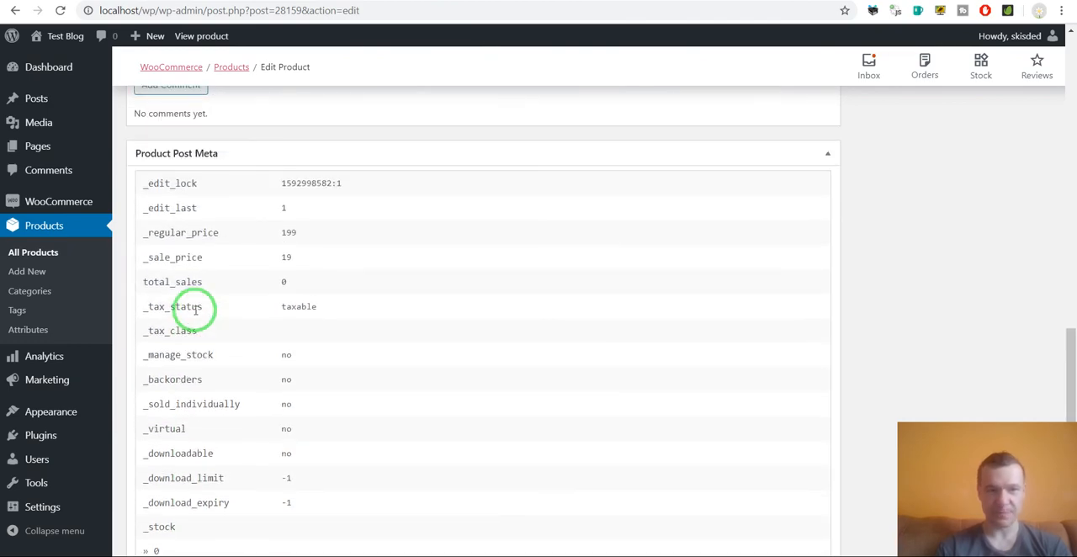
pyautogui.scroll(-3)
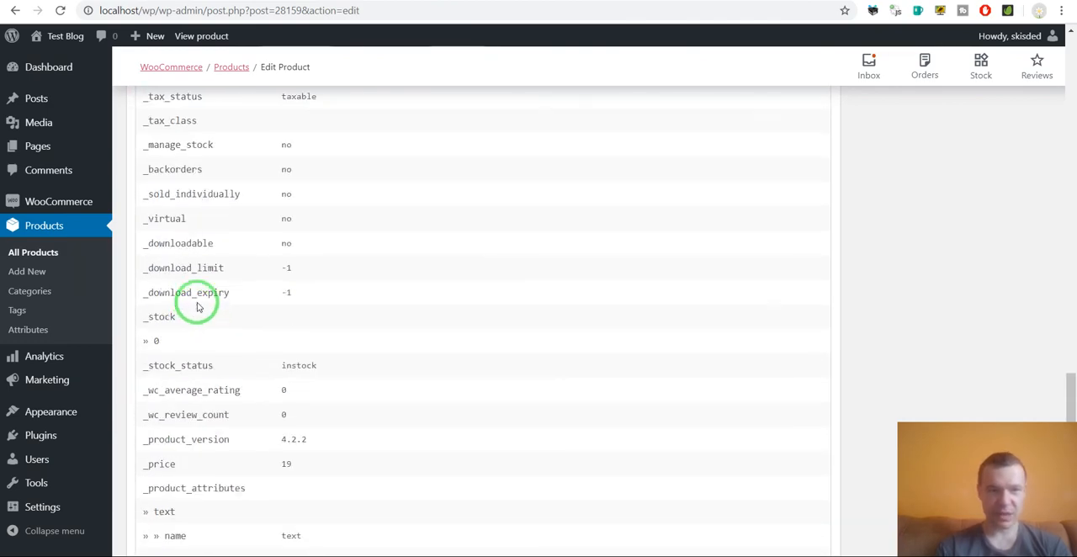
pyautogui.scroll(-3)
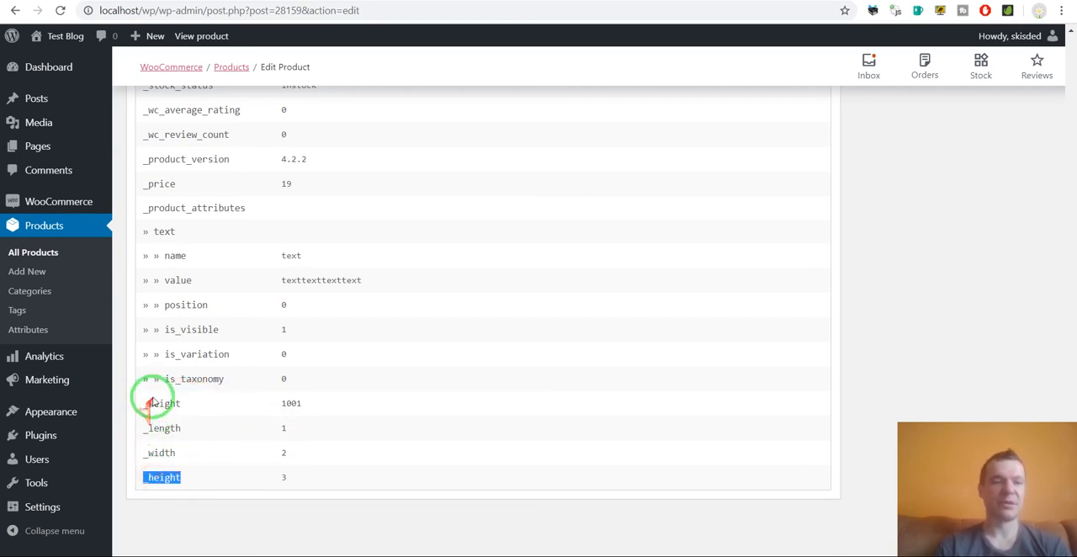
pyautogui.moveTo(158, 428)
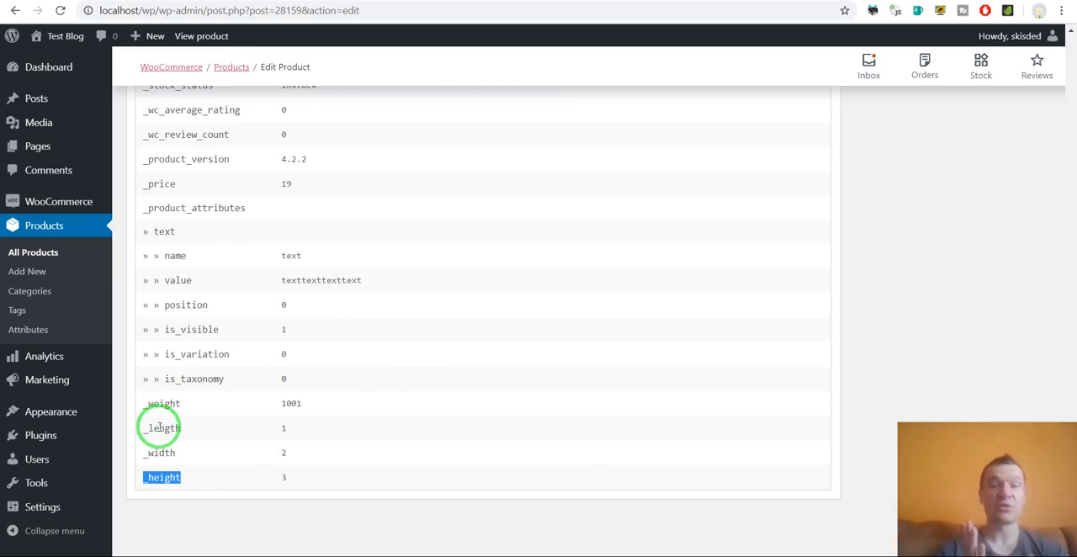
pyautogui.moveTo(228, 463)
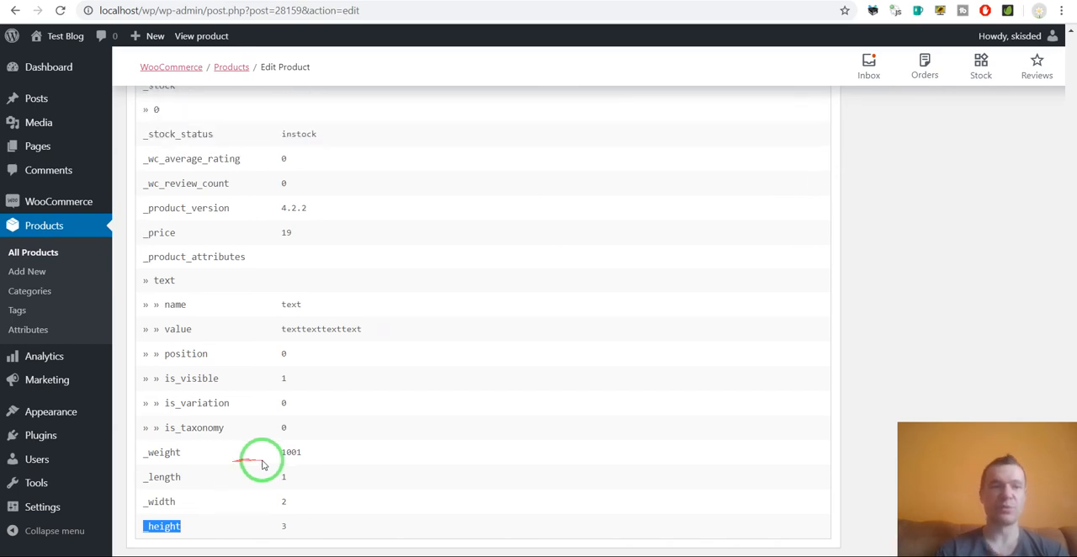
pyautogui.scroll(-3)
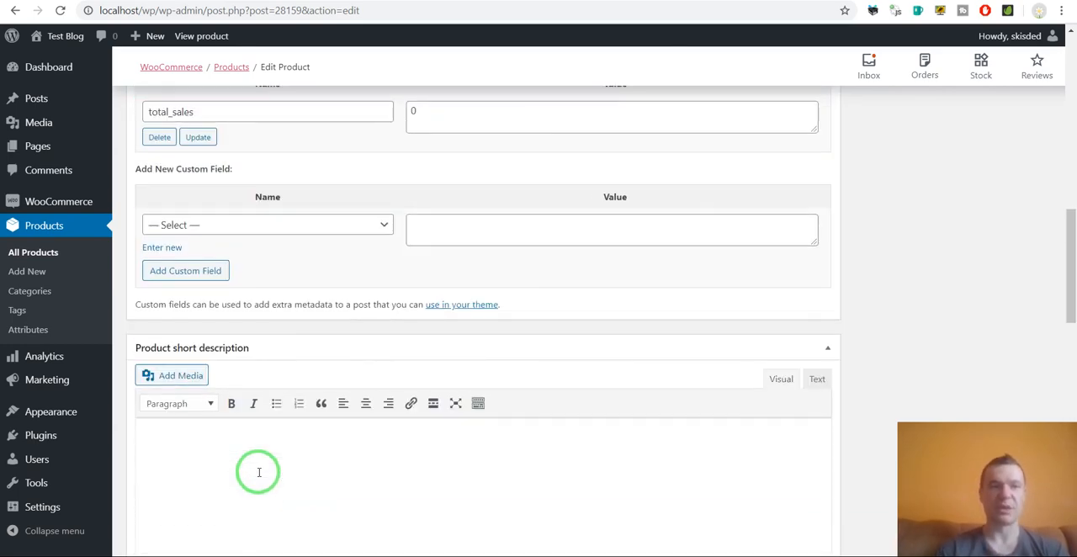